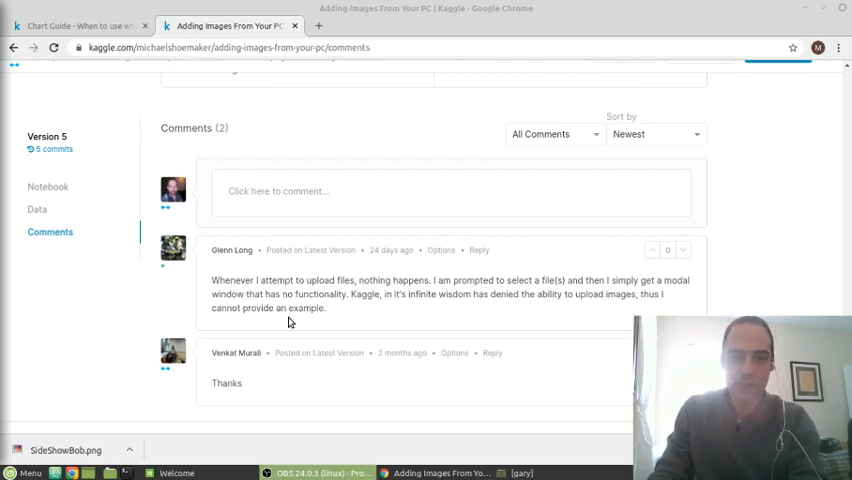
mouse_move(344, 308)
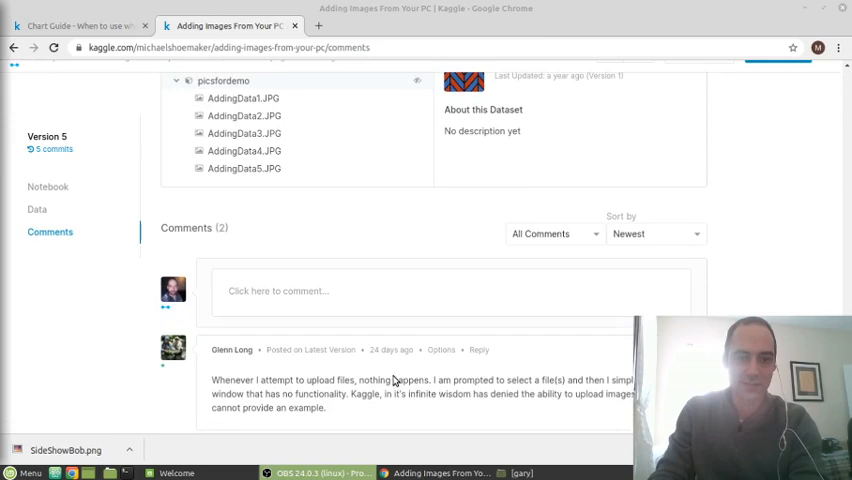
Return to the Chart Guide notebook after reading the image-upload kernel comments.
scroll(down, 3)
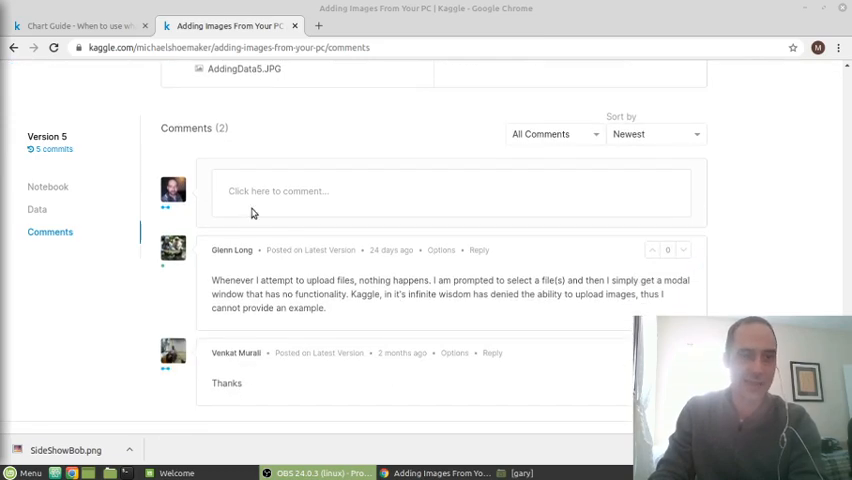
click(78, 24)
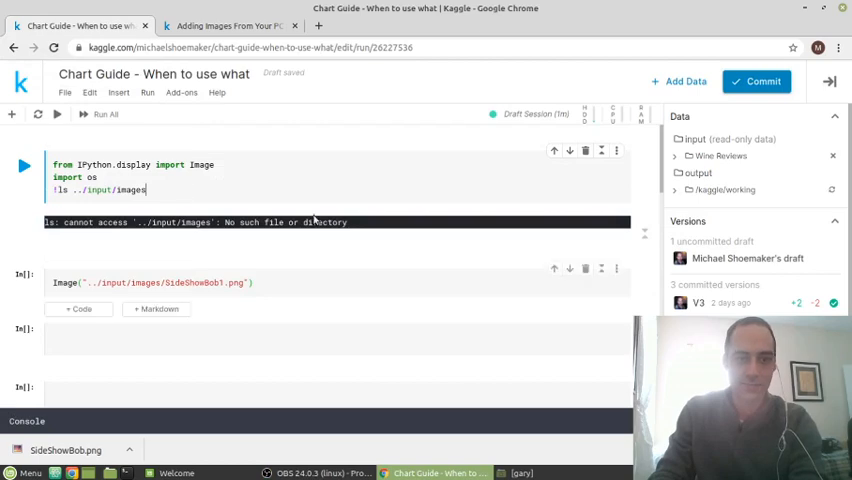
mouse_move(420, 212)
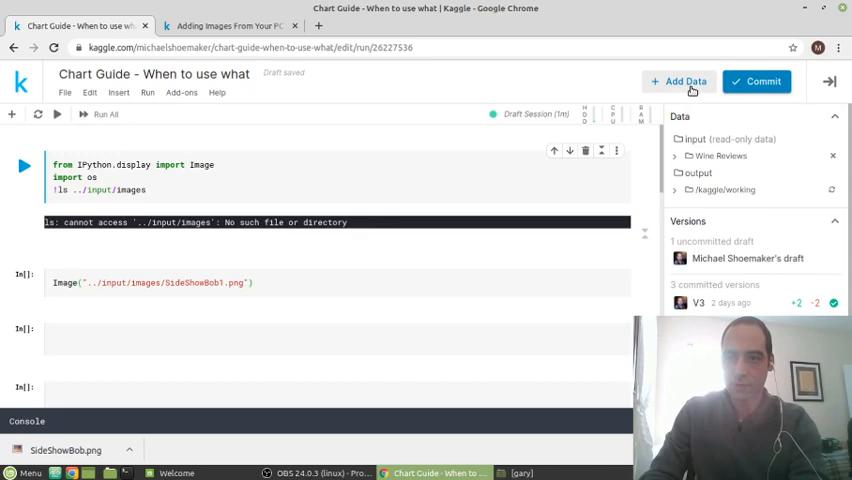
Begin a new uploaded dataset from Add Data, titling it 'images'.
click(680, 80)
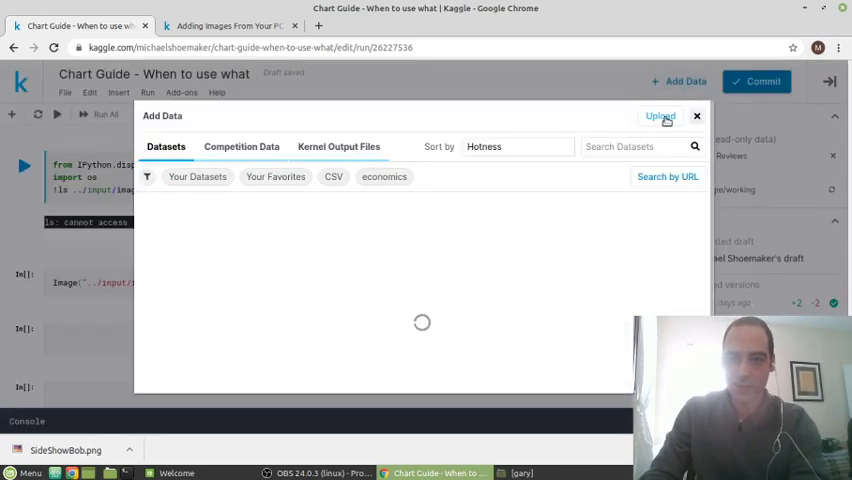
click(660, 116)
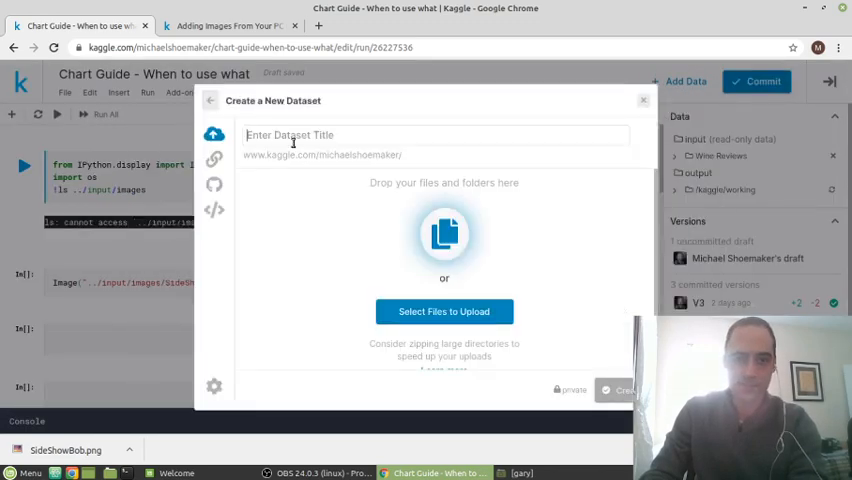
text(images)
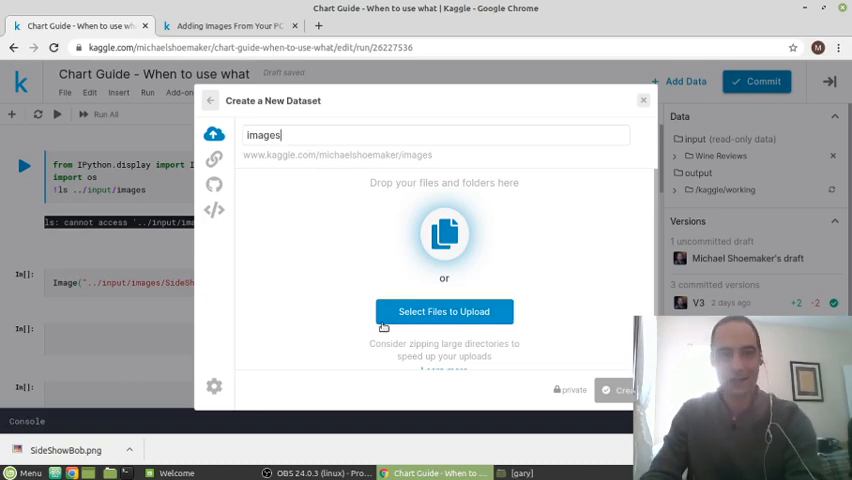
Upload SideShowBob1.png, skip the duplicate warning and create the 'images1' dataset.
click(444, 312)
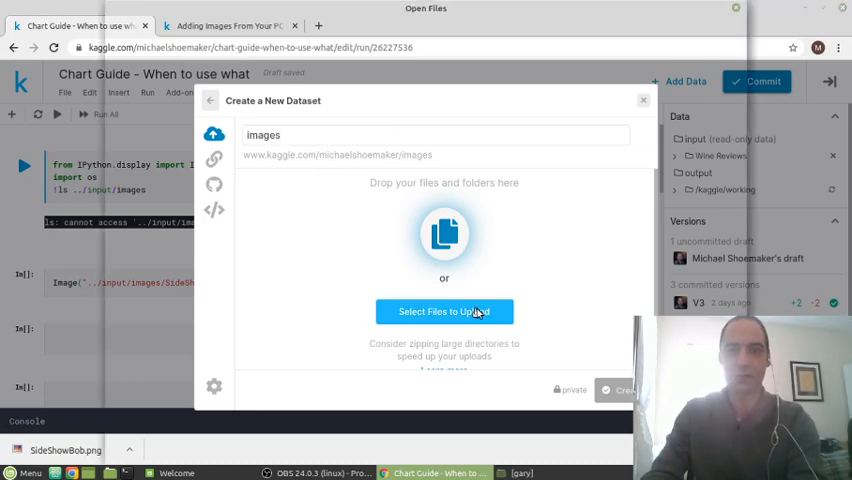
click(444, 312)
text(1)
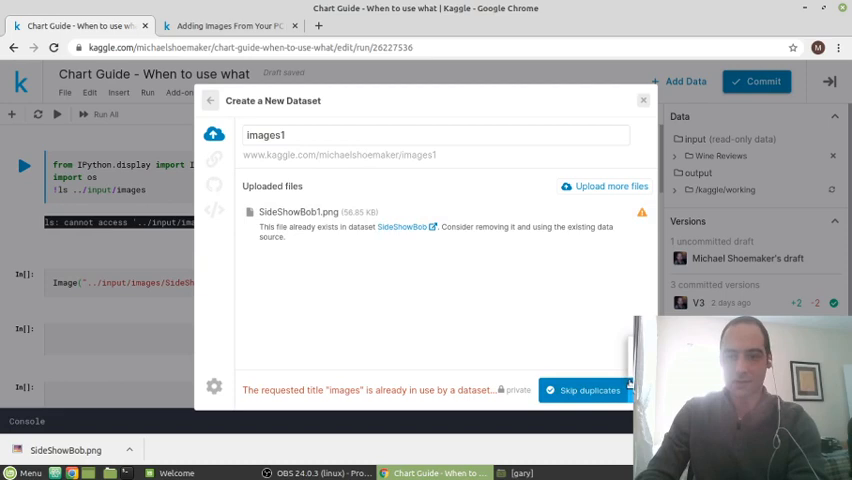
click(584, 390)
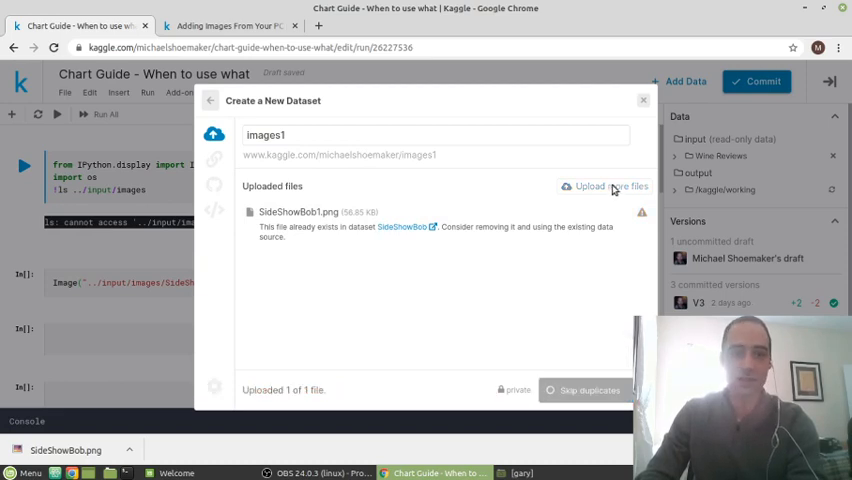
click(590, 390)
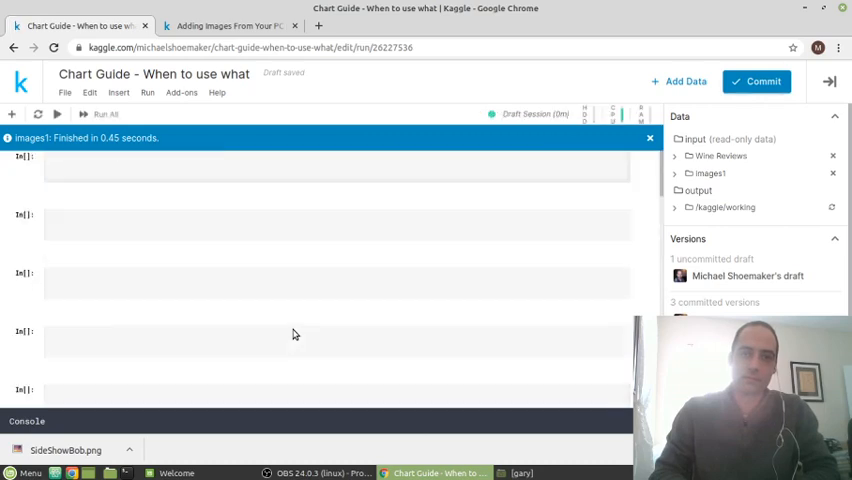
List ../input/ so the attached images1 folder appears alongside wine-reviews.
click(214, 160)
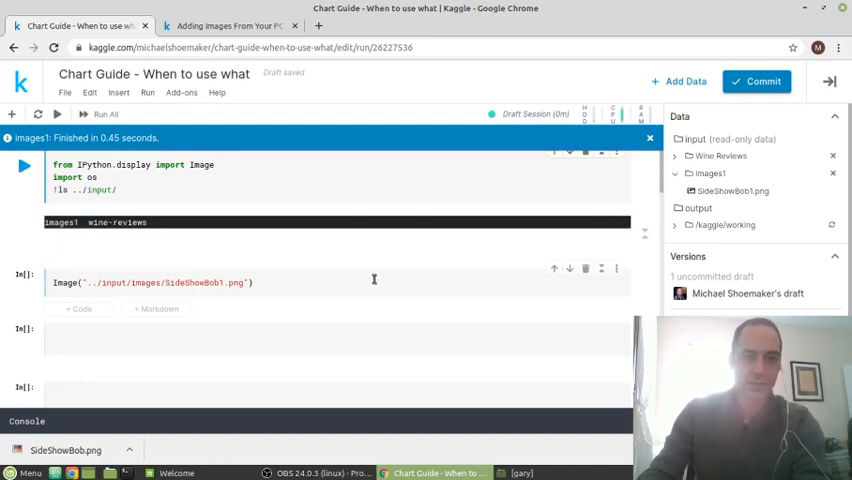
Point the path at images1/SideShowBob1.png and render the Sideshow Bob picture.
text(images1)
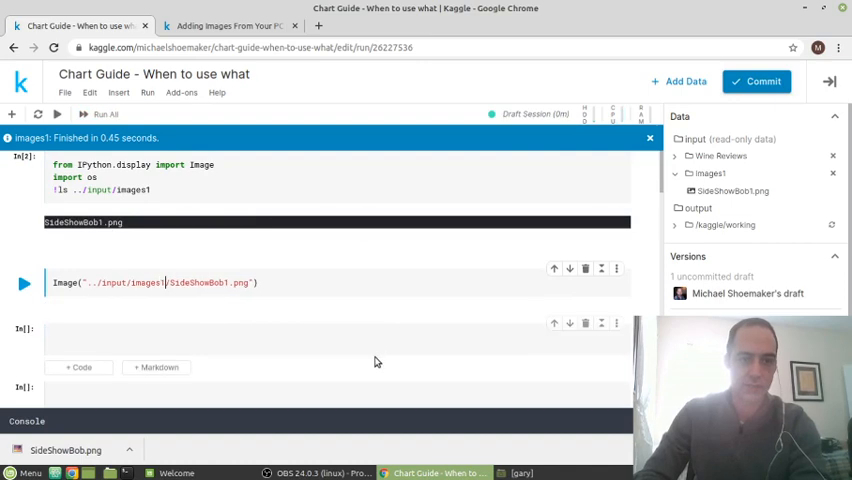
click(24, 284)
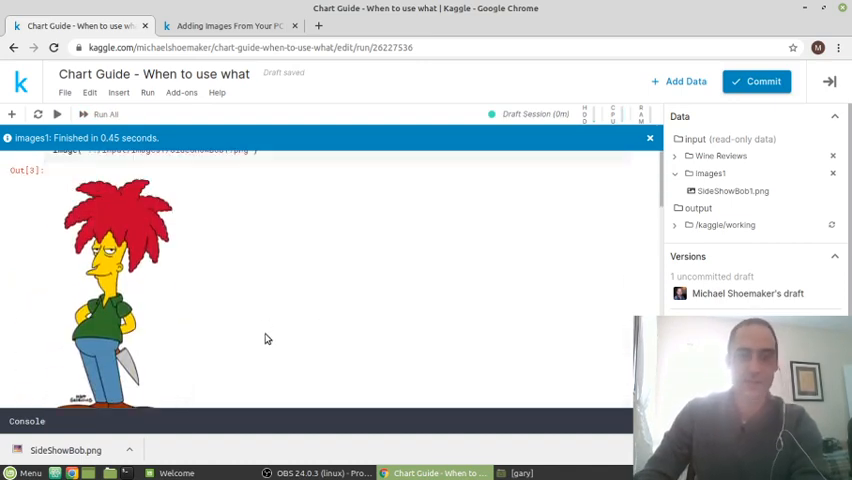
mouse_move(280, 368)
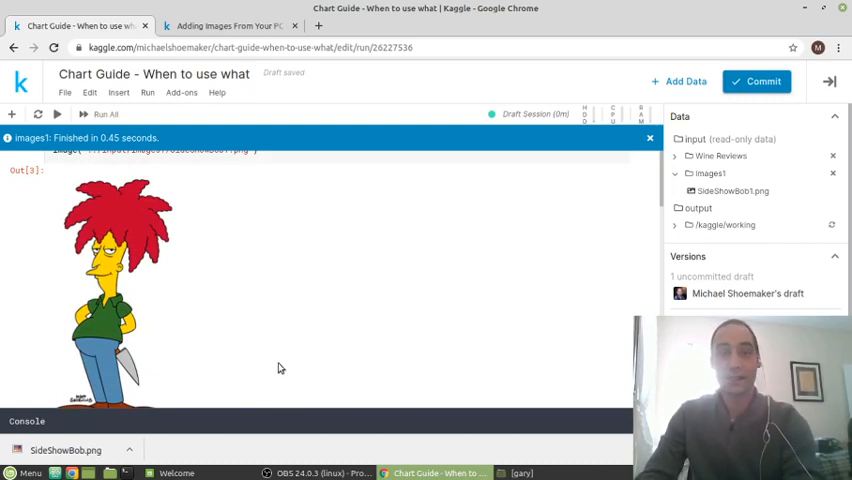